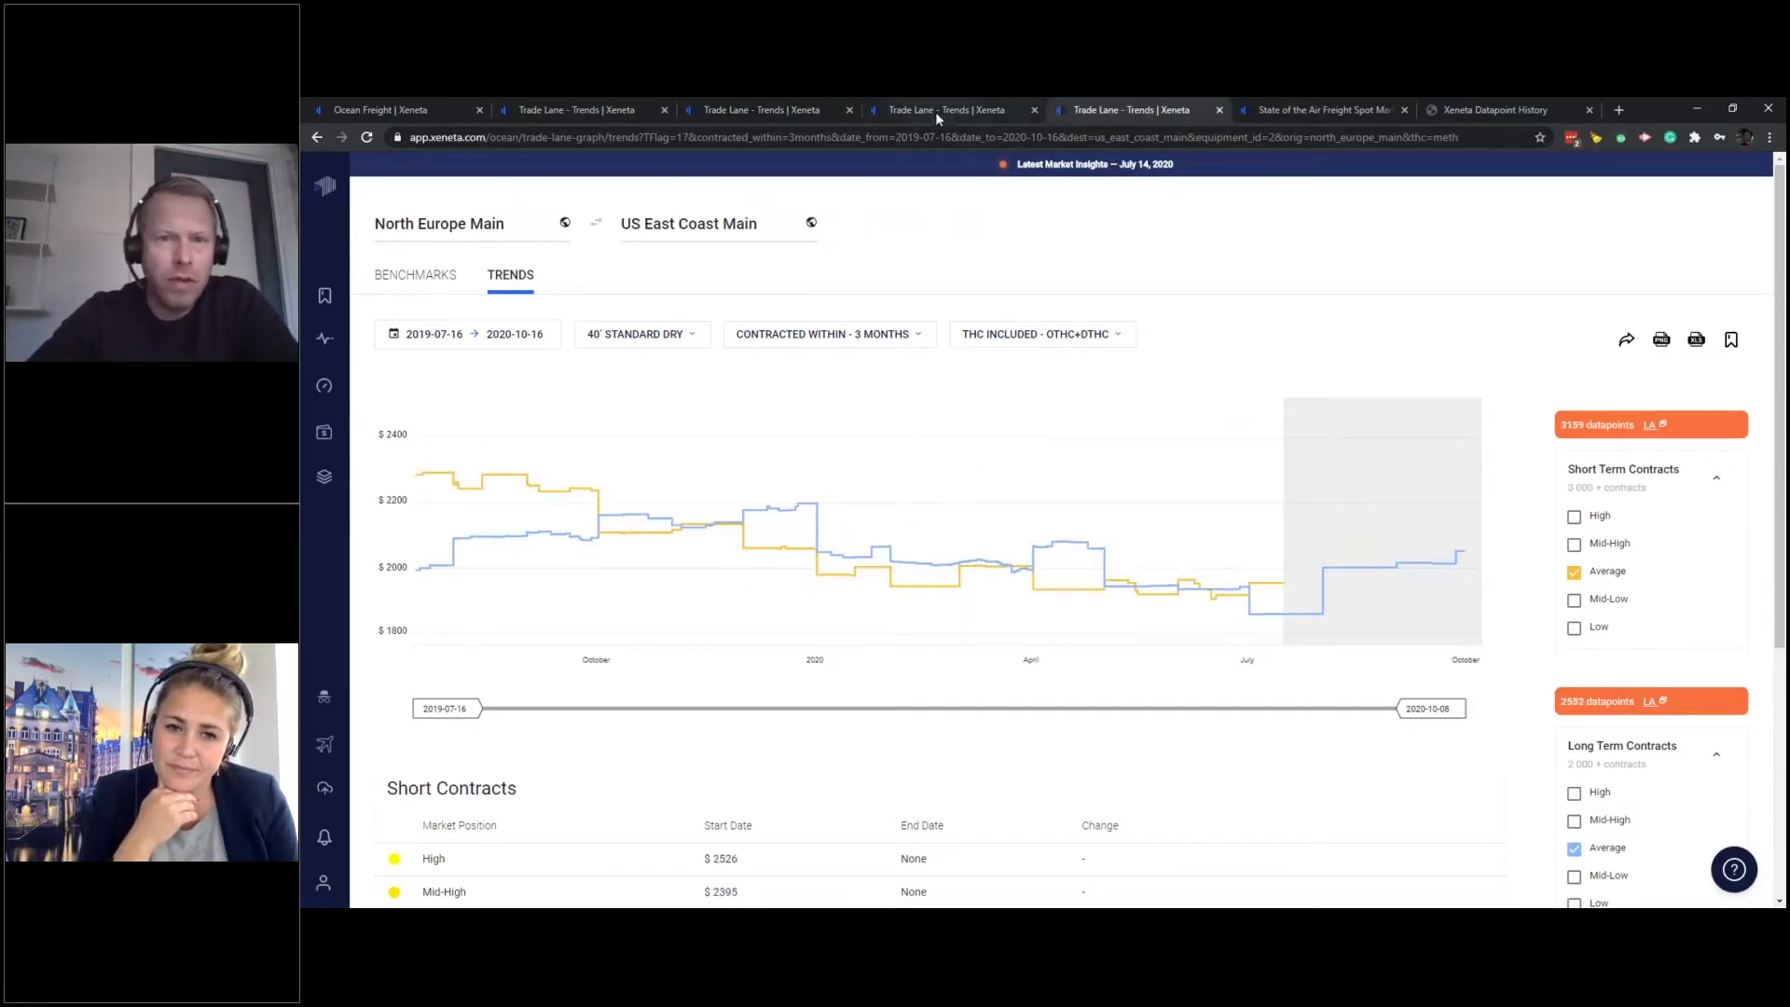
- Switch to the Trends page for the China East Main to US West Coast lane
click(953, 110)
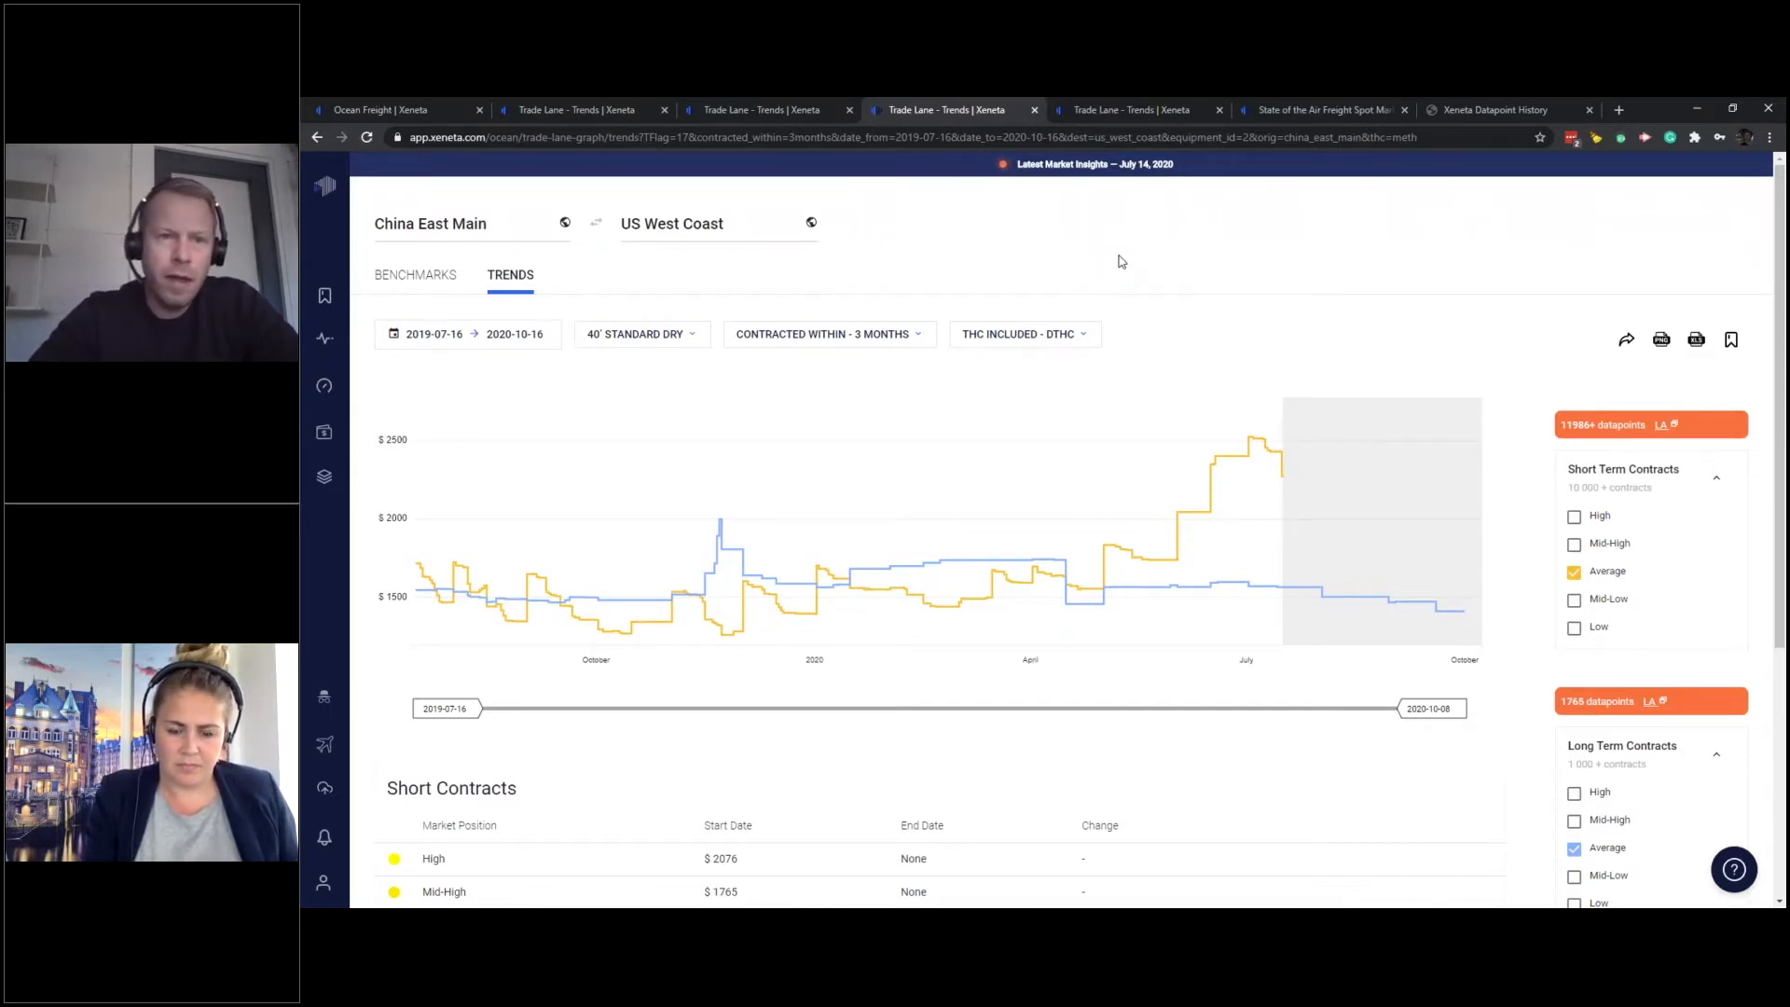
mouse_move(1149, 242)
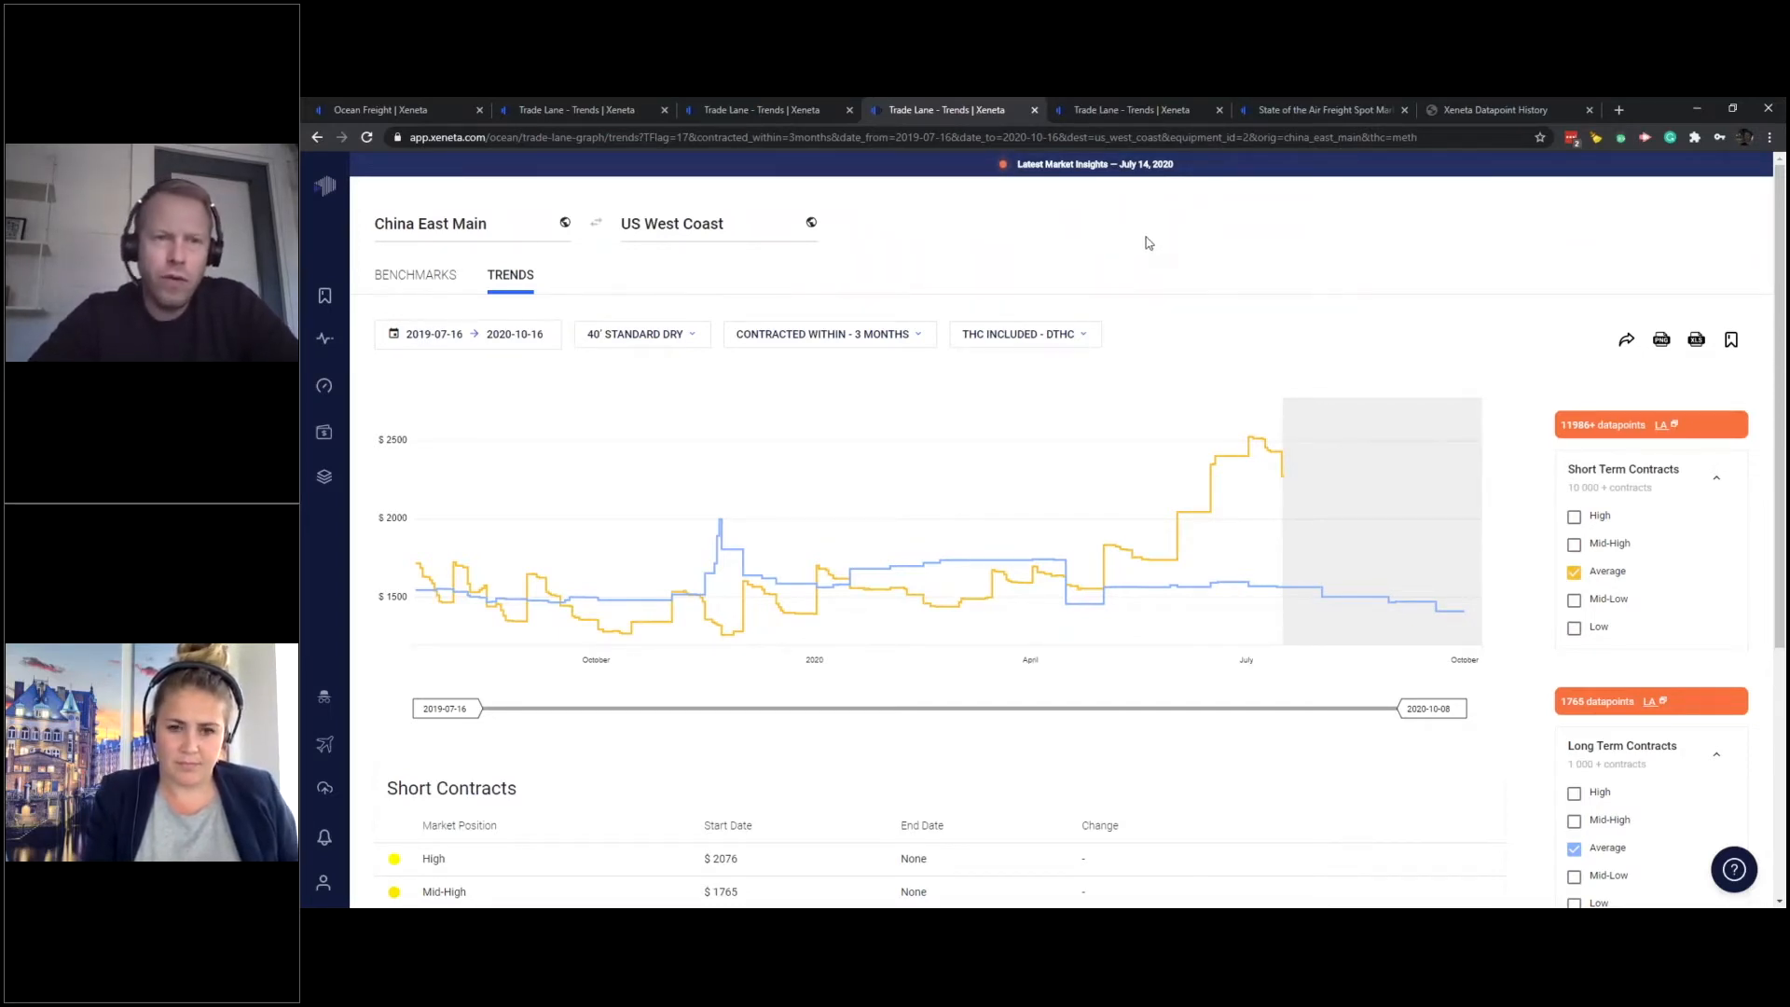
mouse_move(1132, 265)
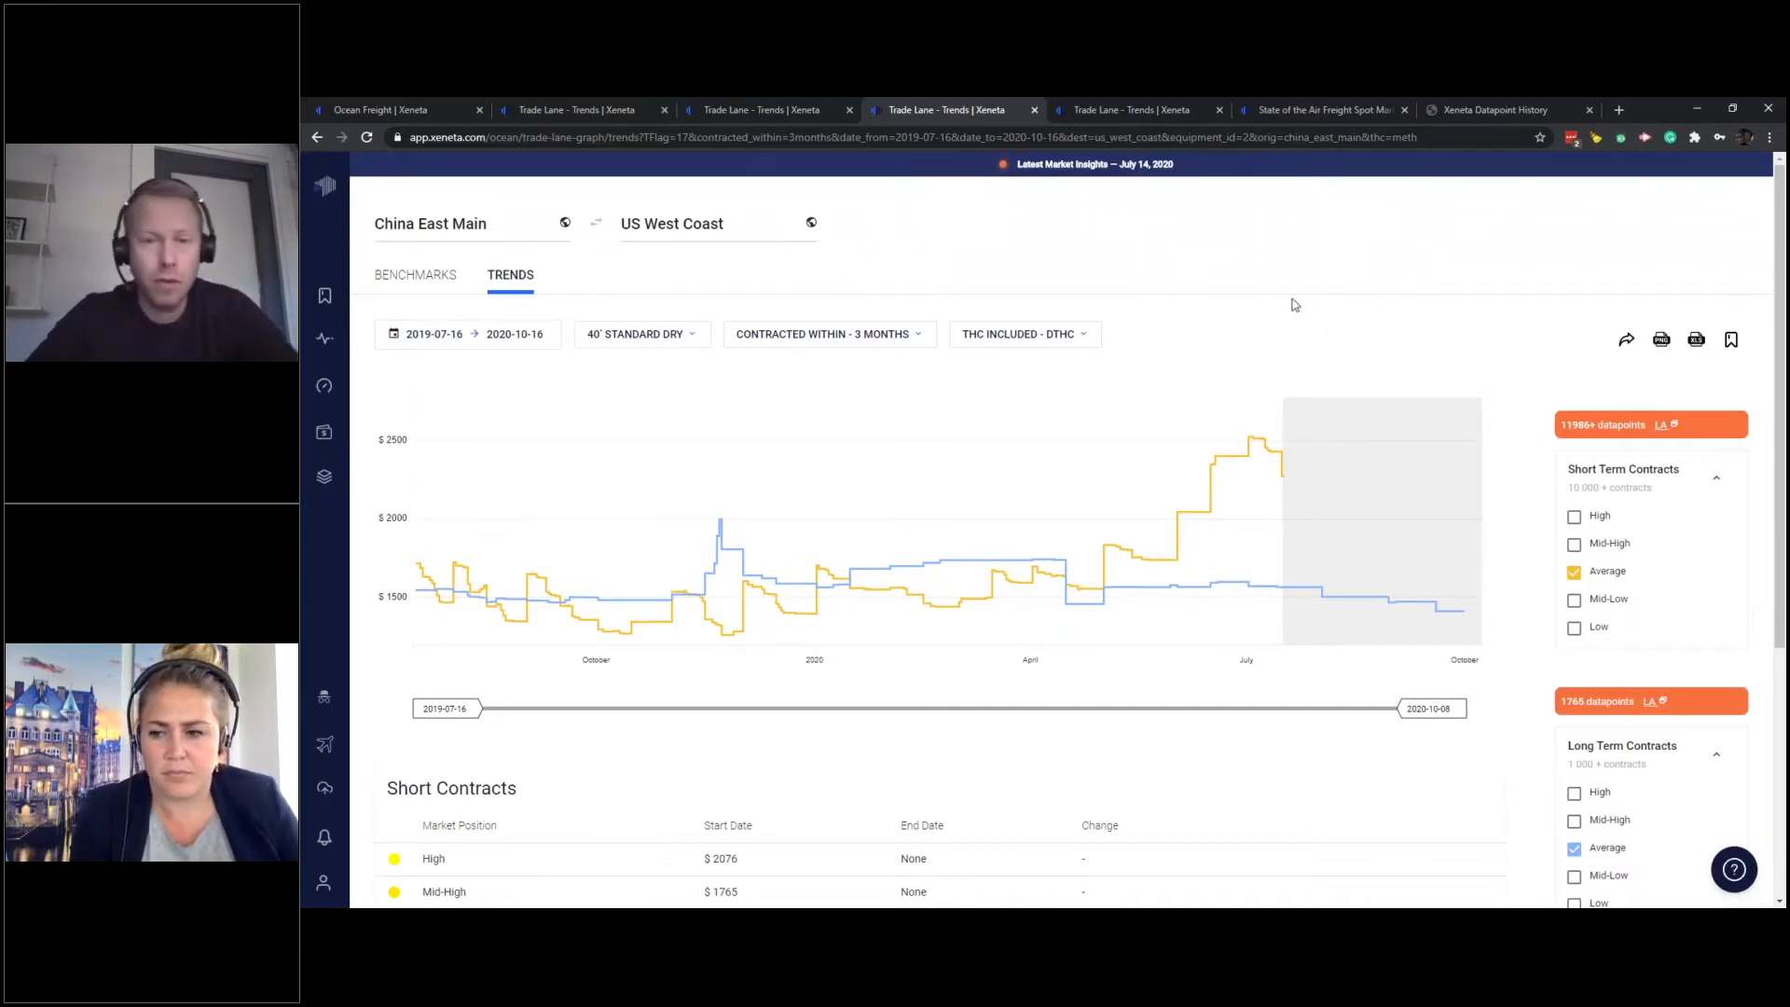
mouse_move(1279, 478)
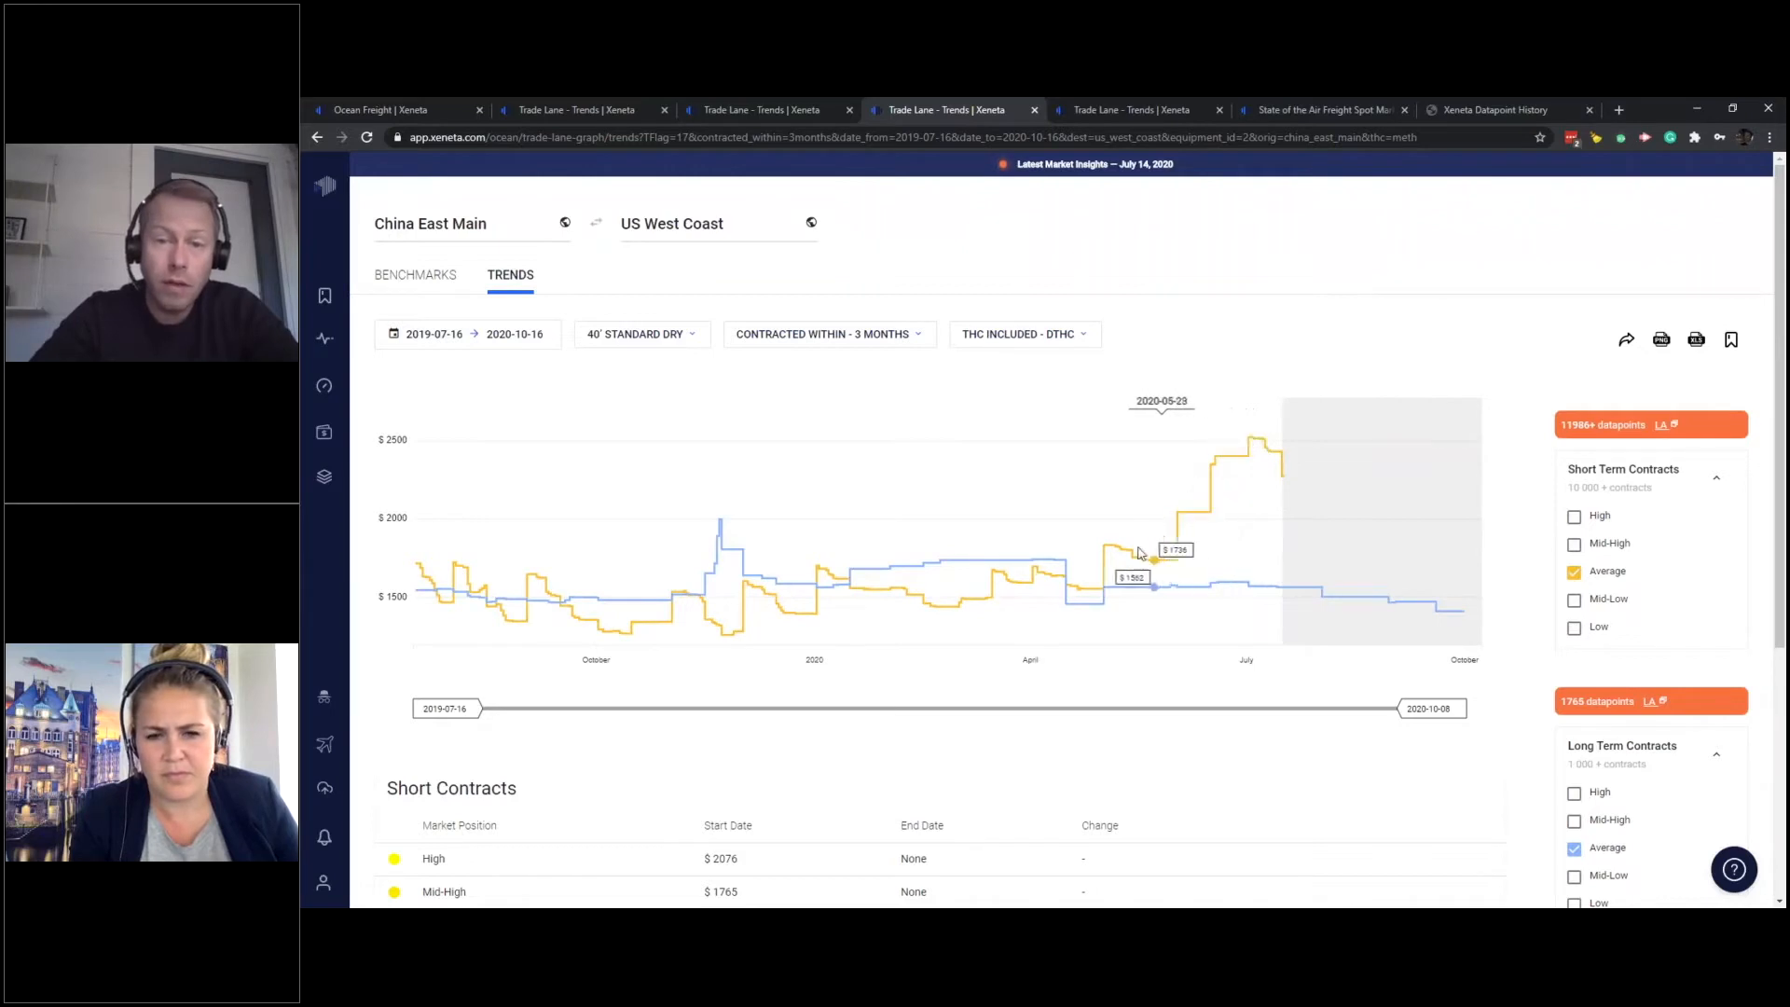
mouse_move(994, 603)
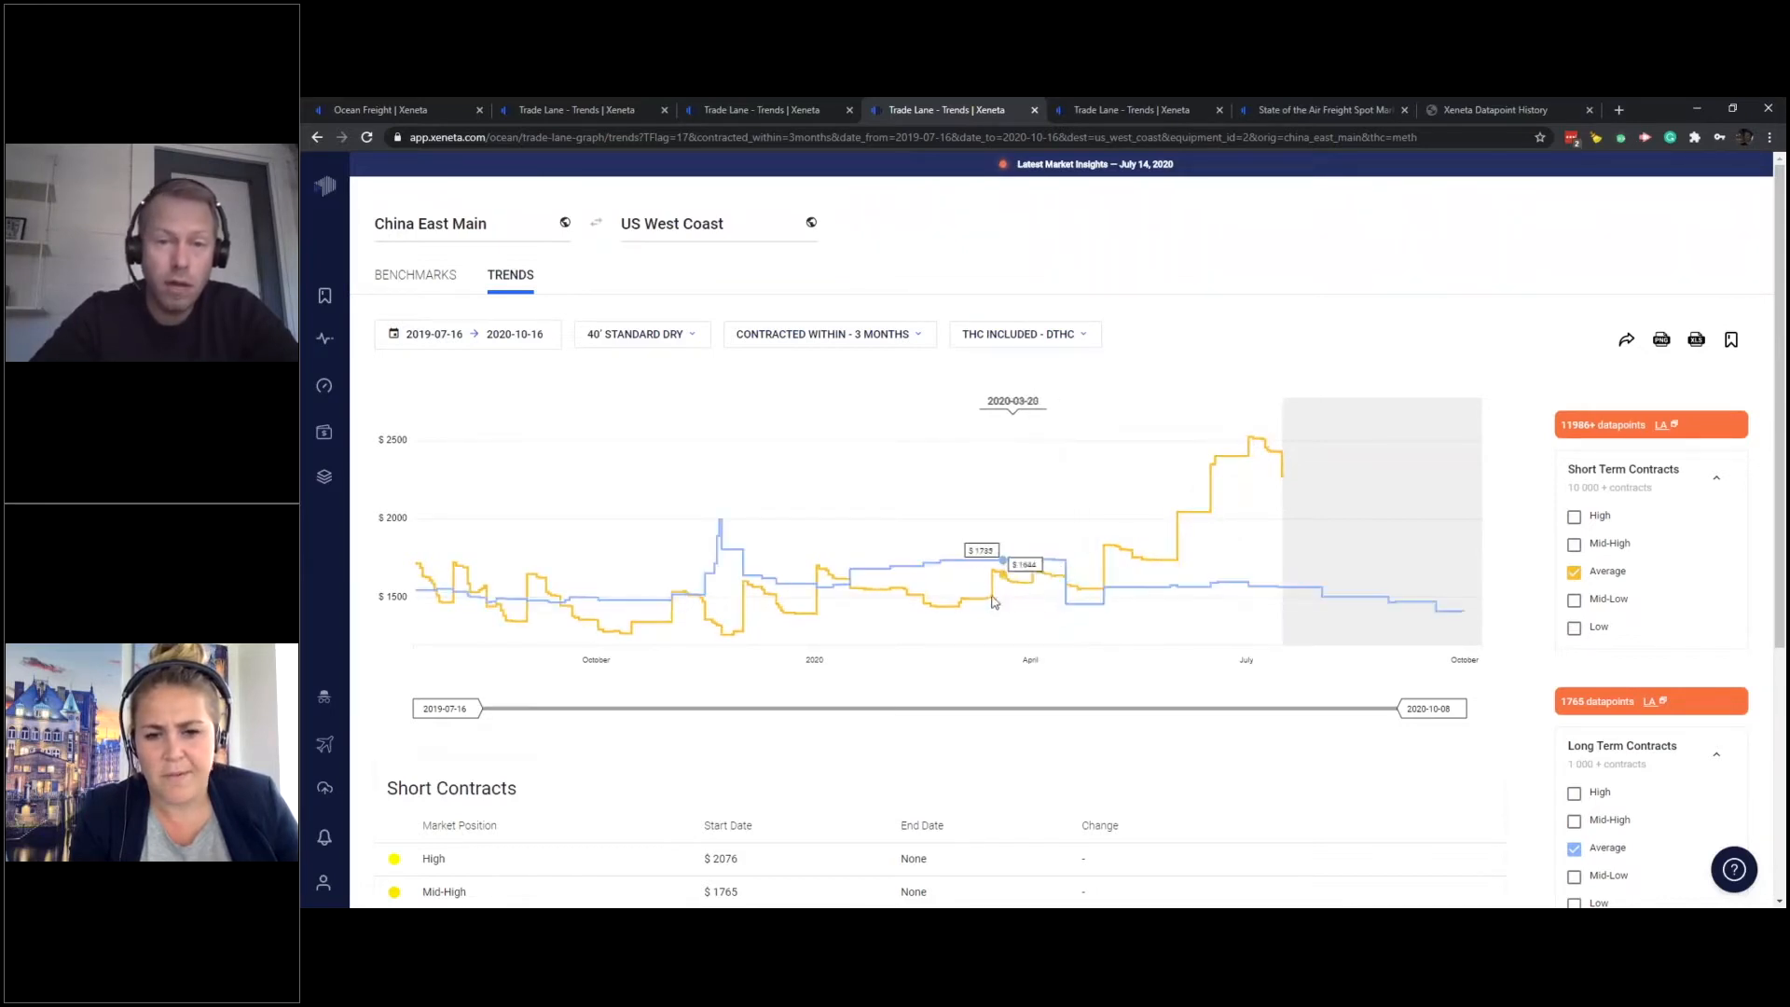
mouse_move(936, 623)
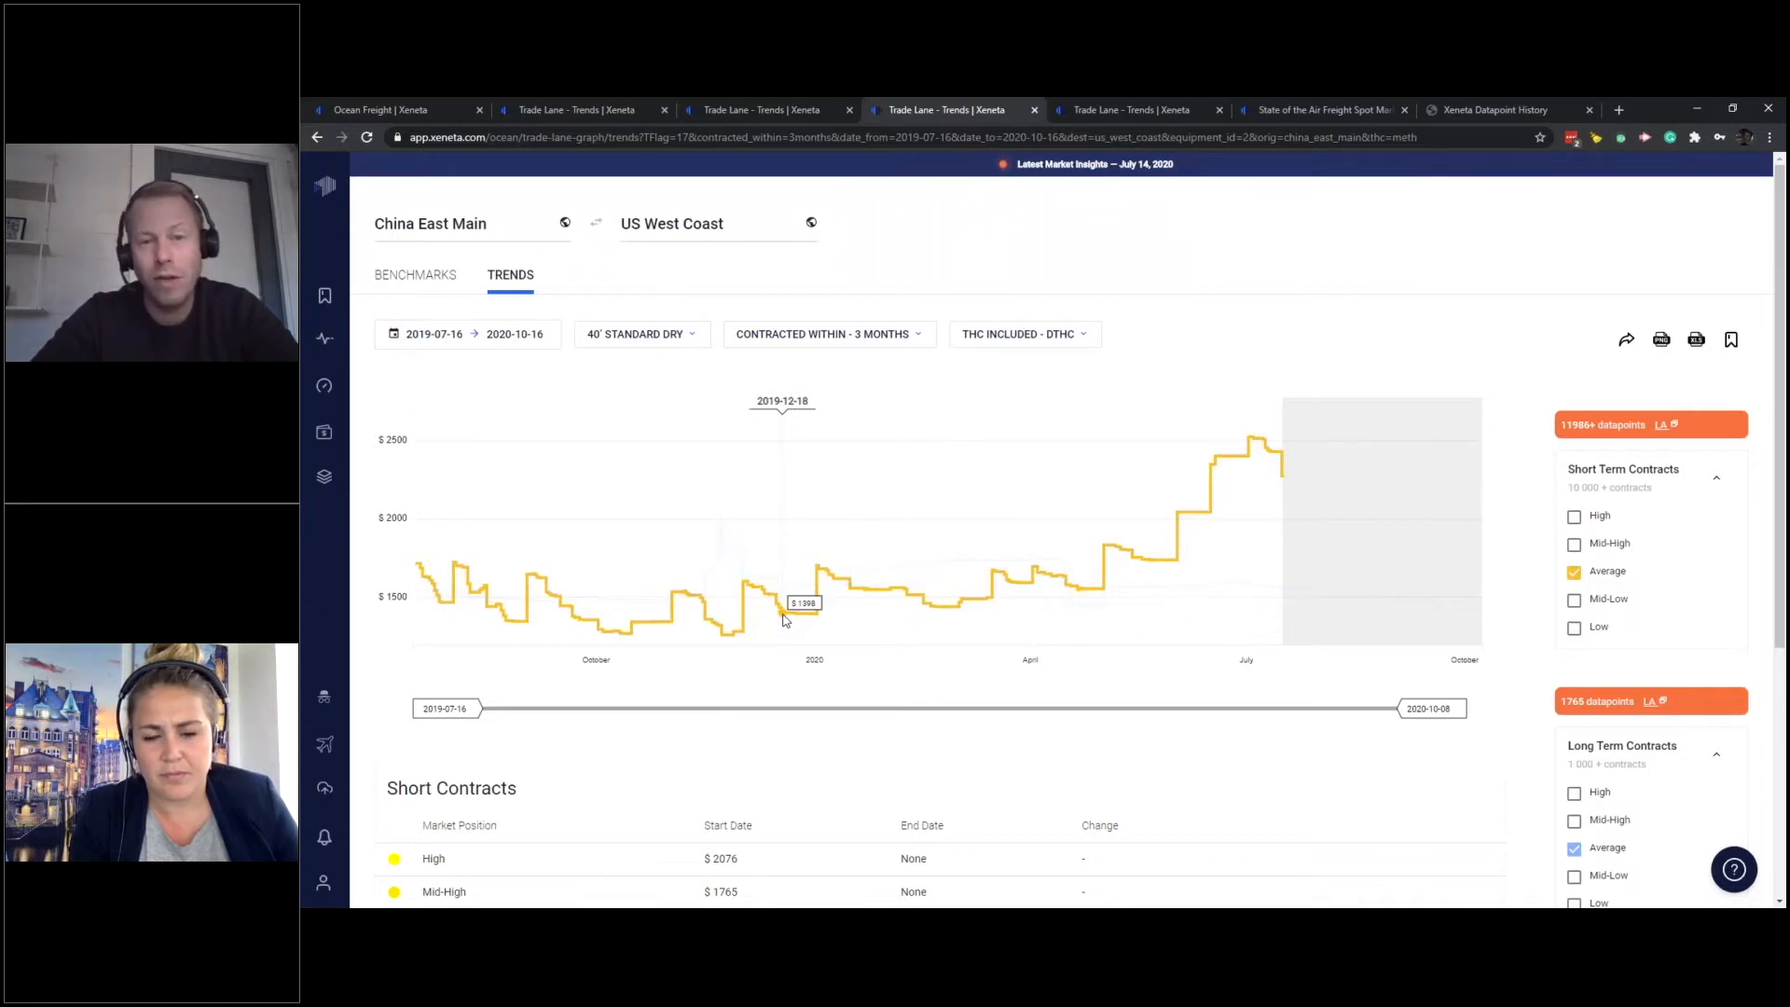
mouse_move(785, 619)
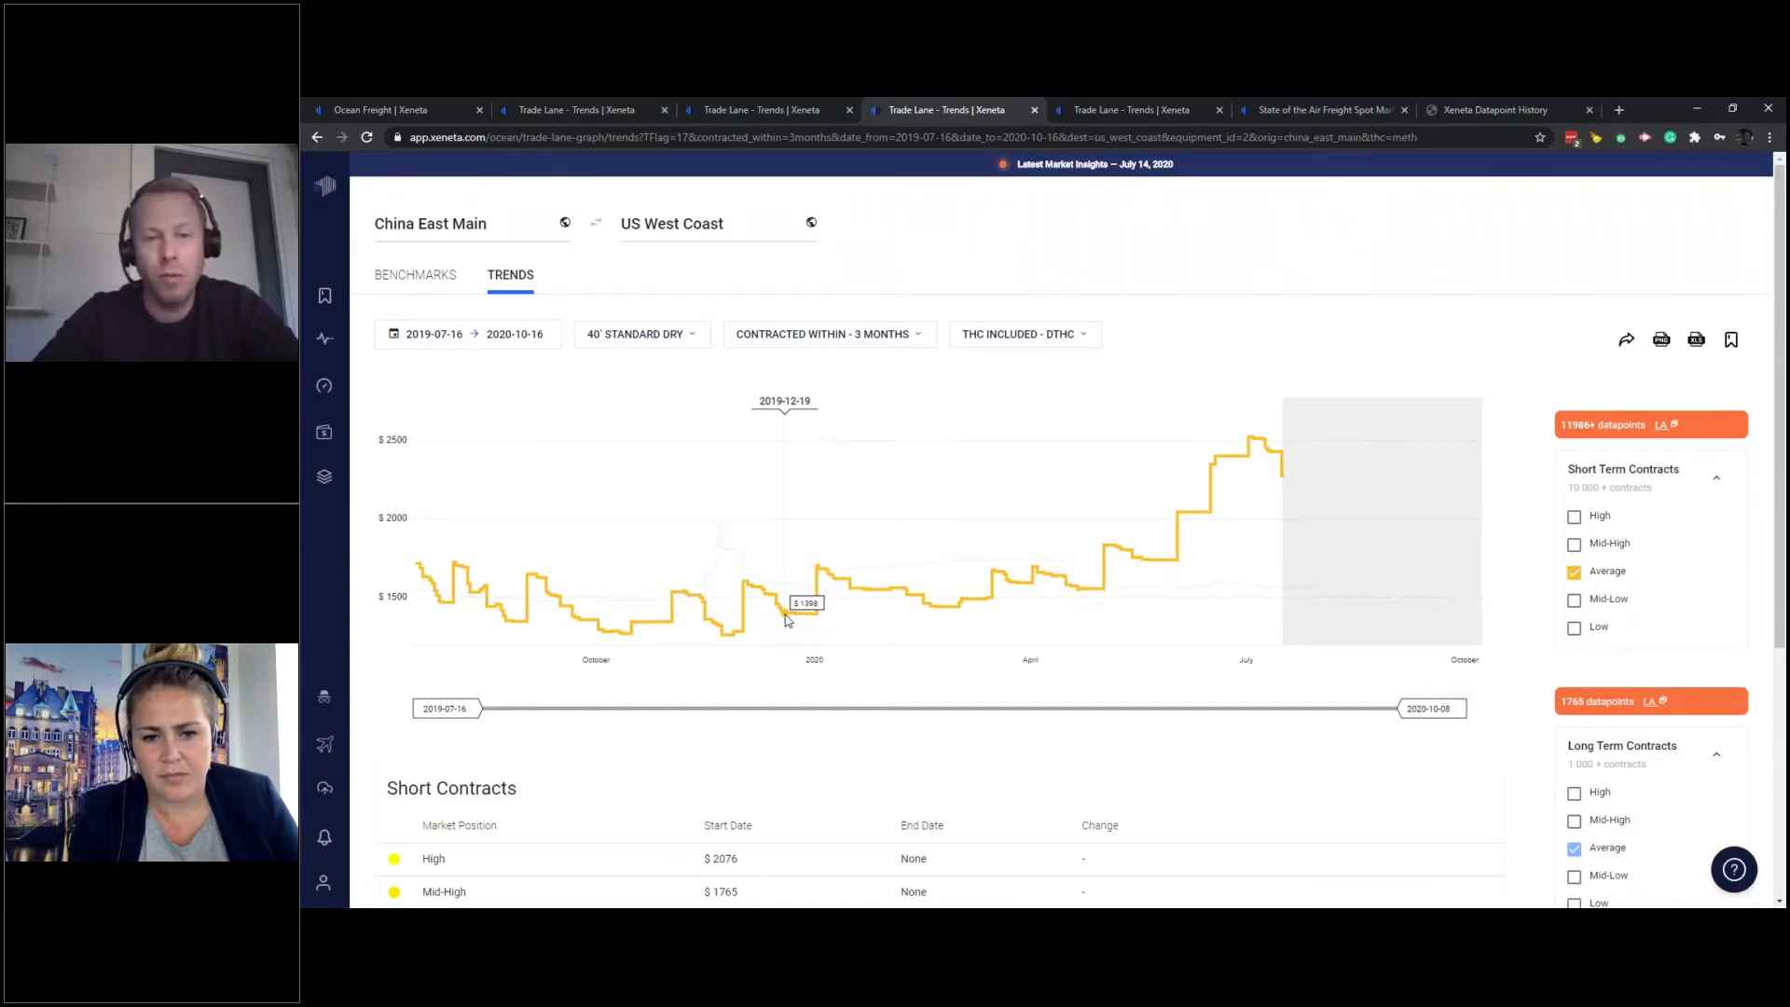
mouse_move(1090, 593)
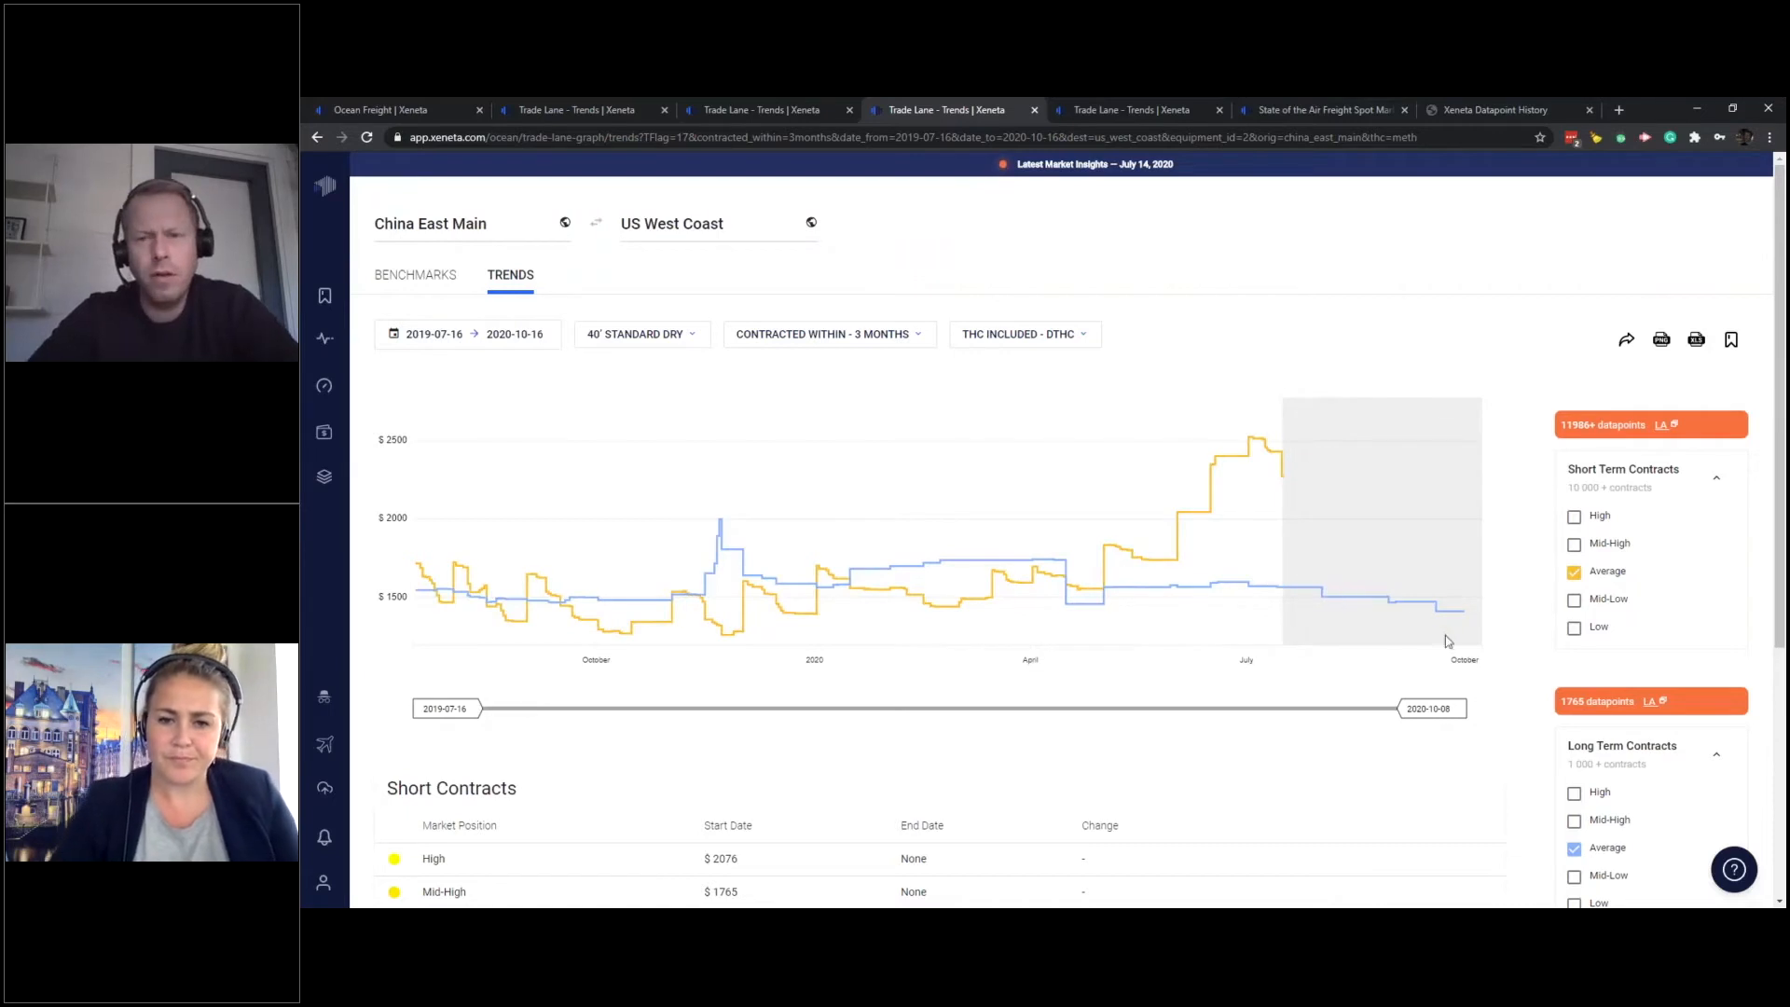
mouse_move(1404, 602)
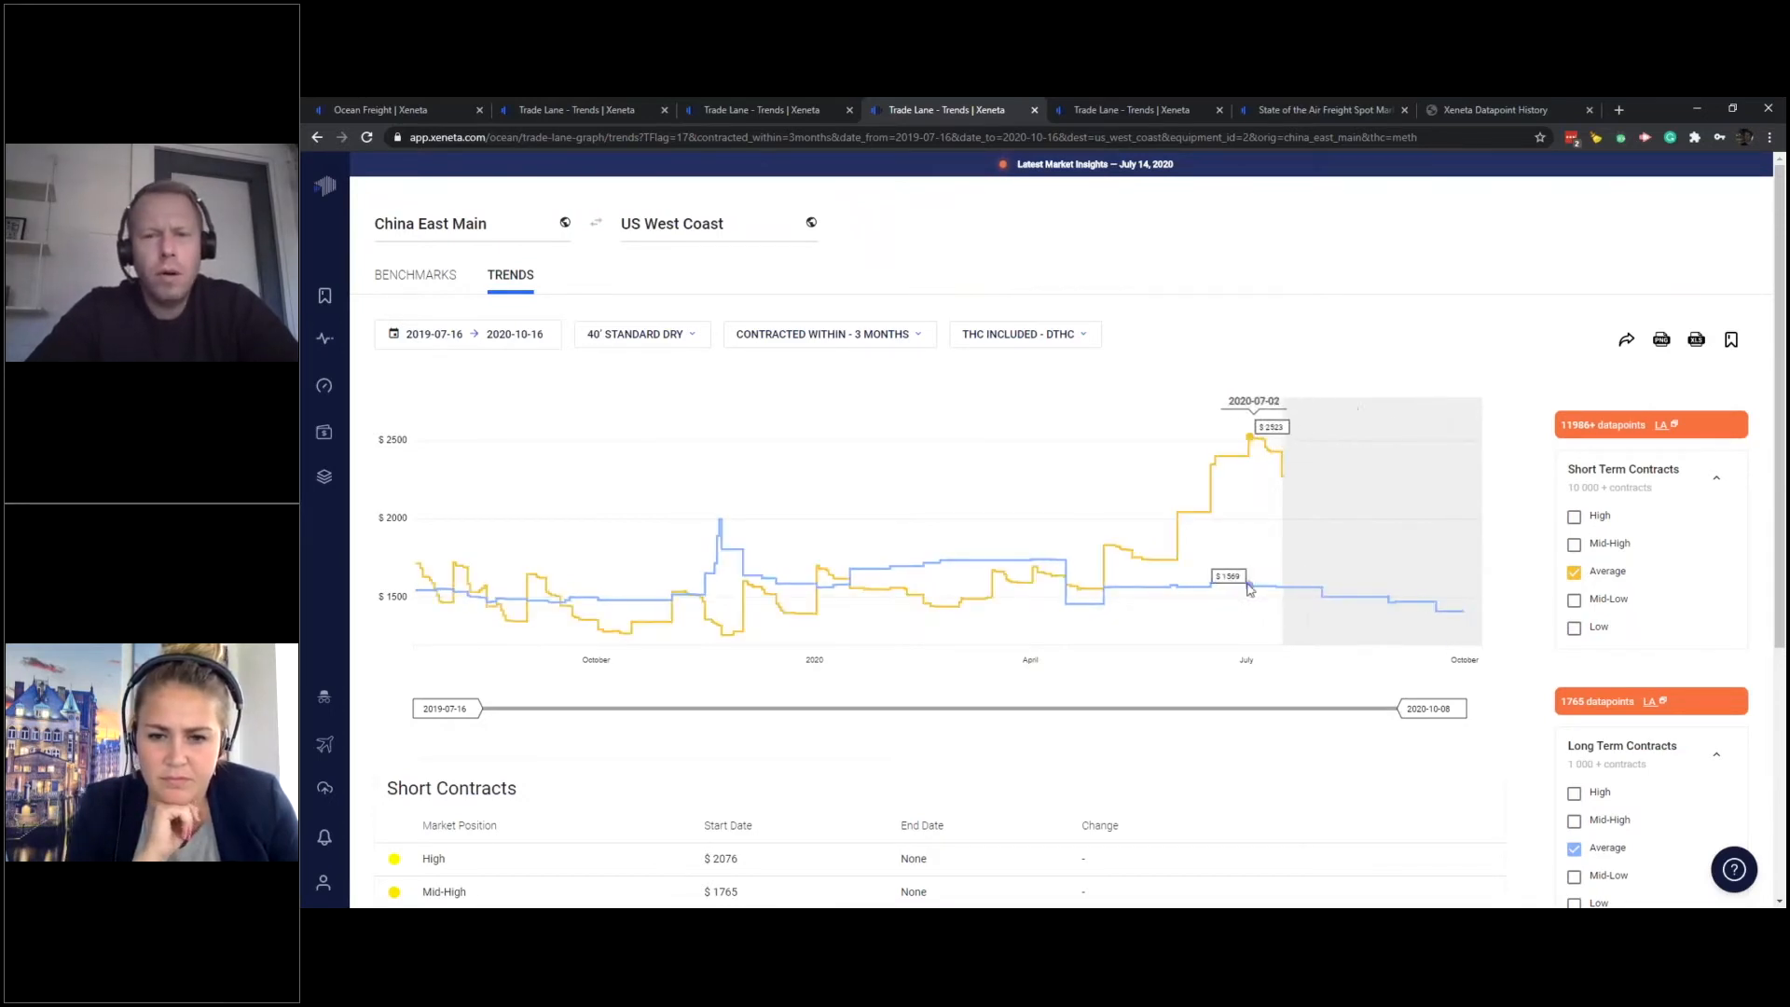
mouse_move(1476, 619)
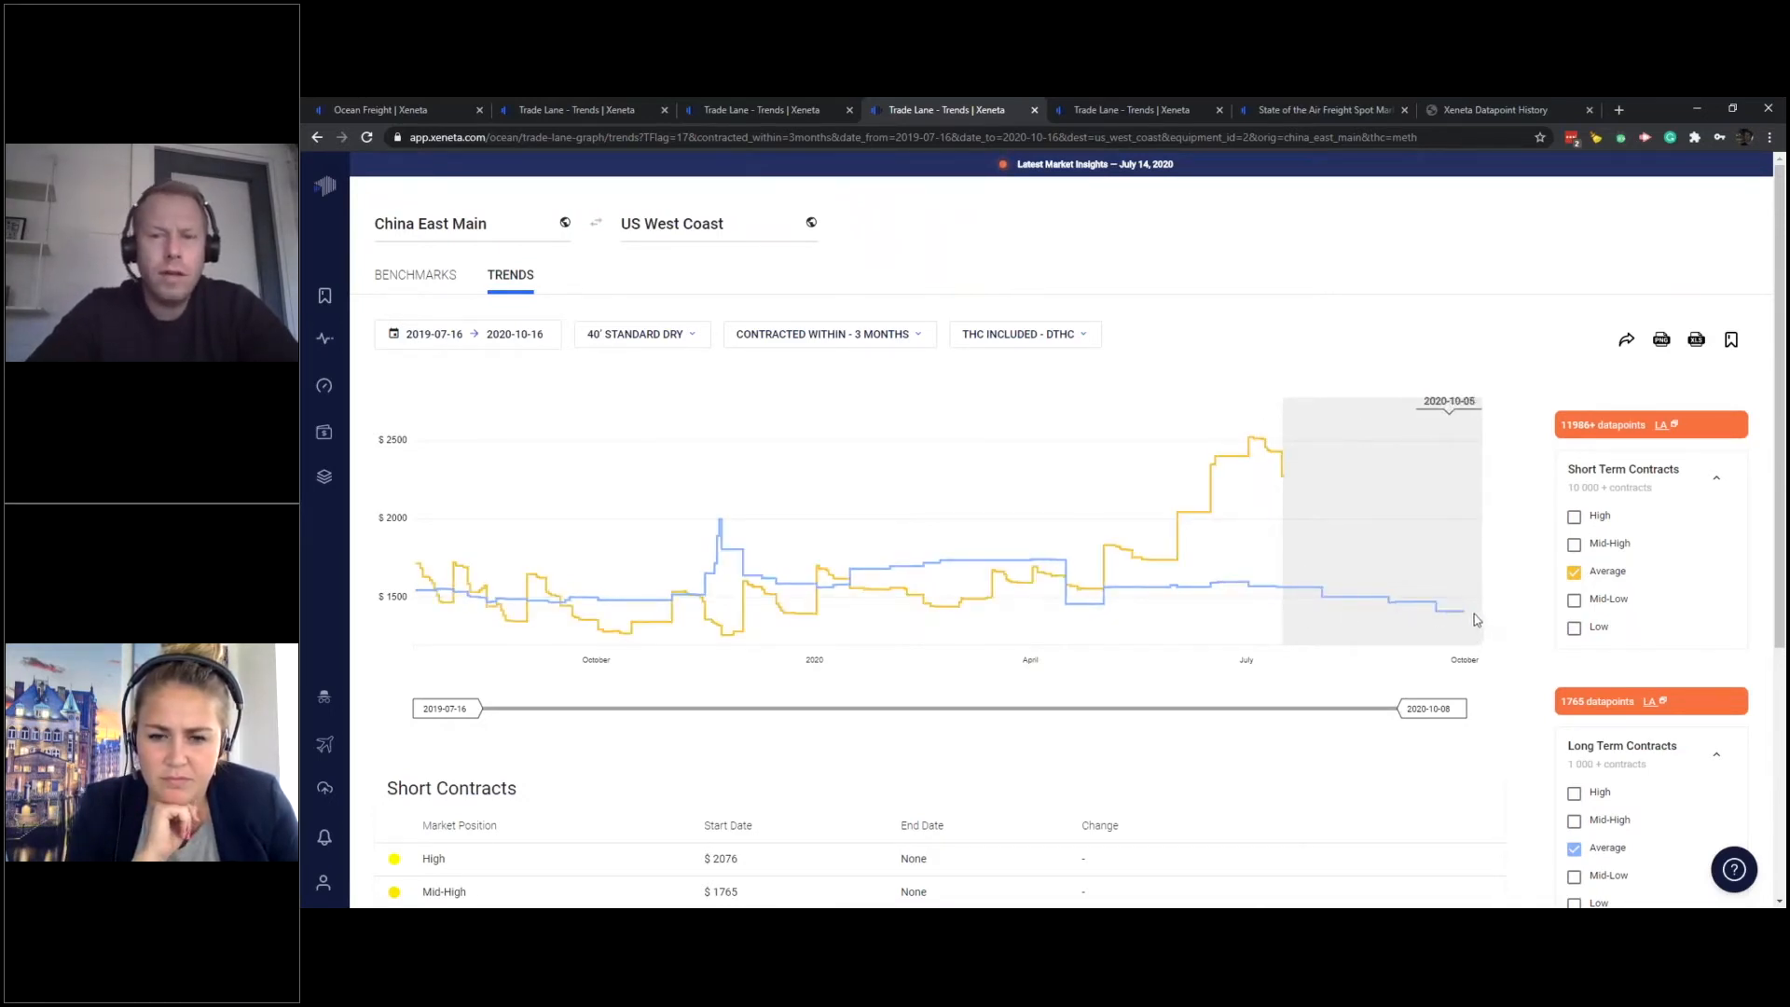
mouse_move(1285, 480)
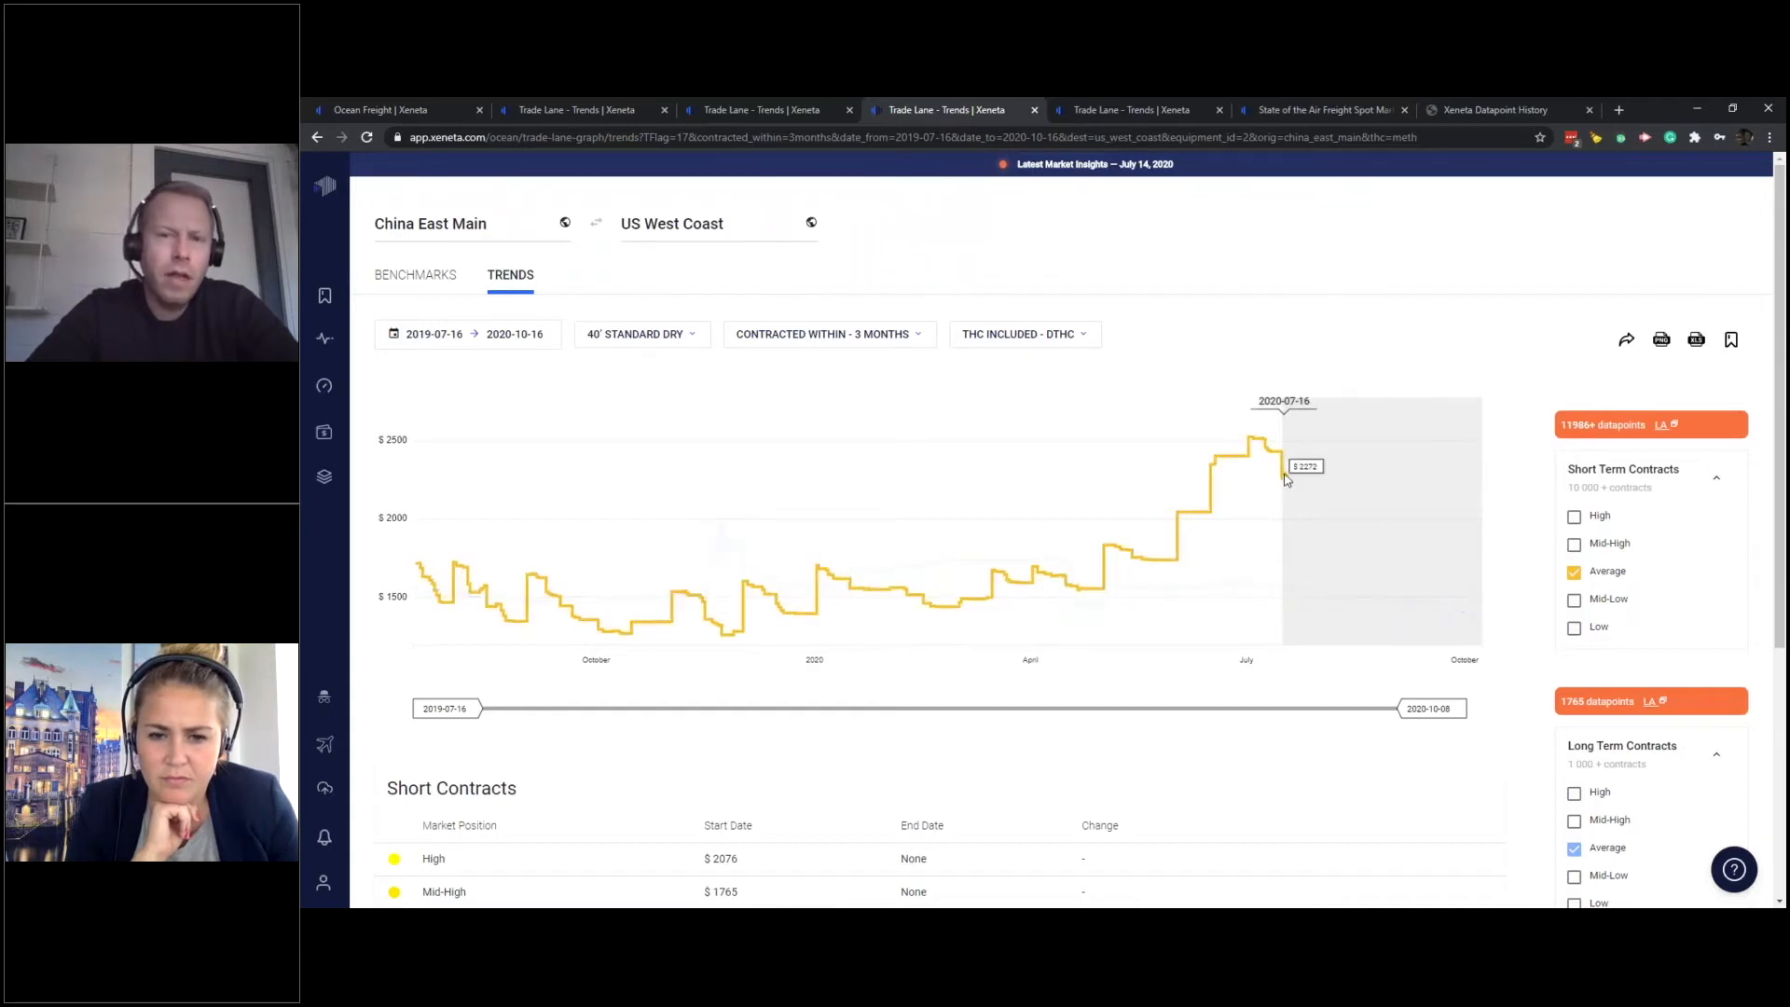
mouse_move(1276, 457)
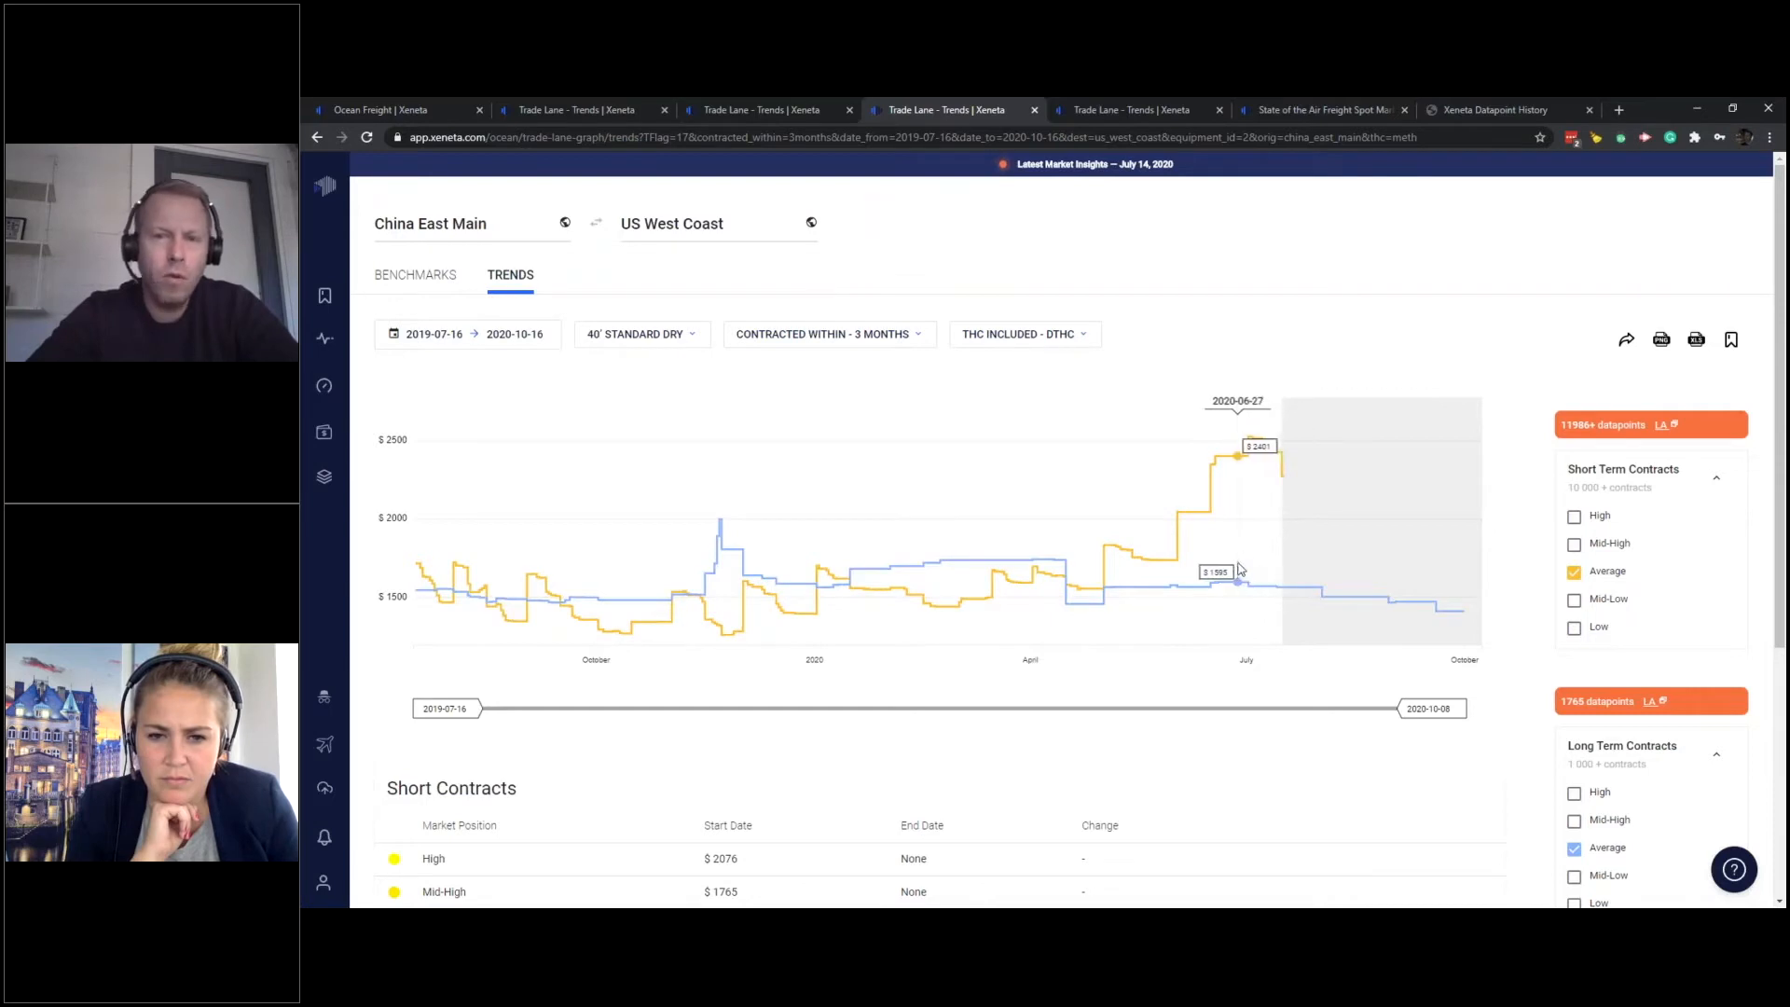
mouse_move(1197, 555)
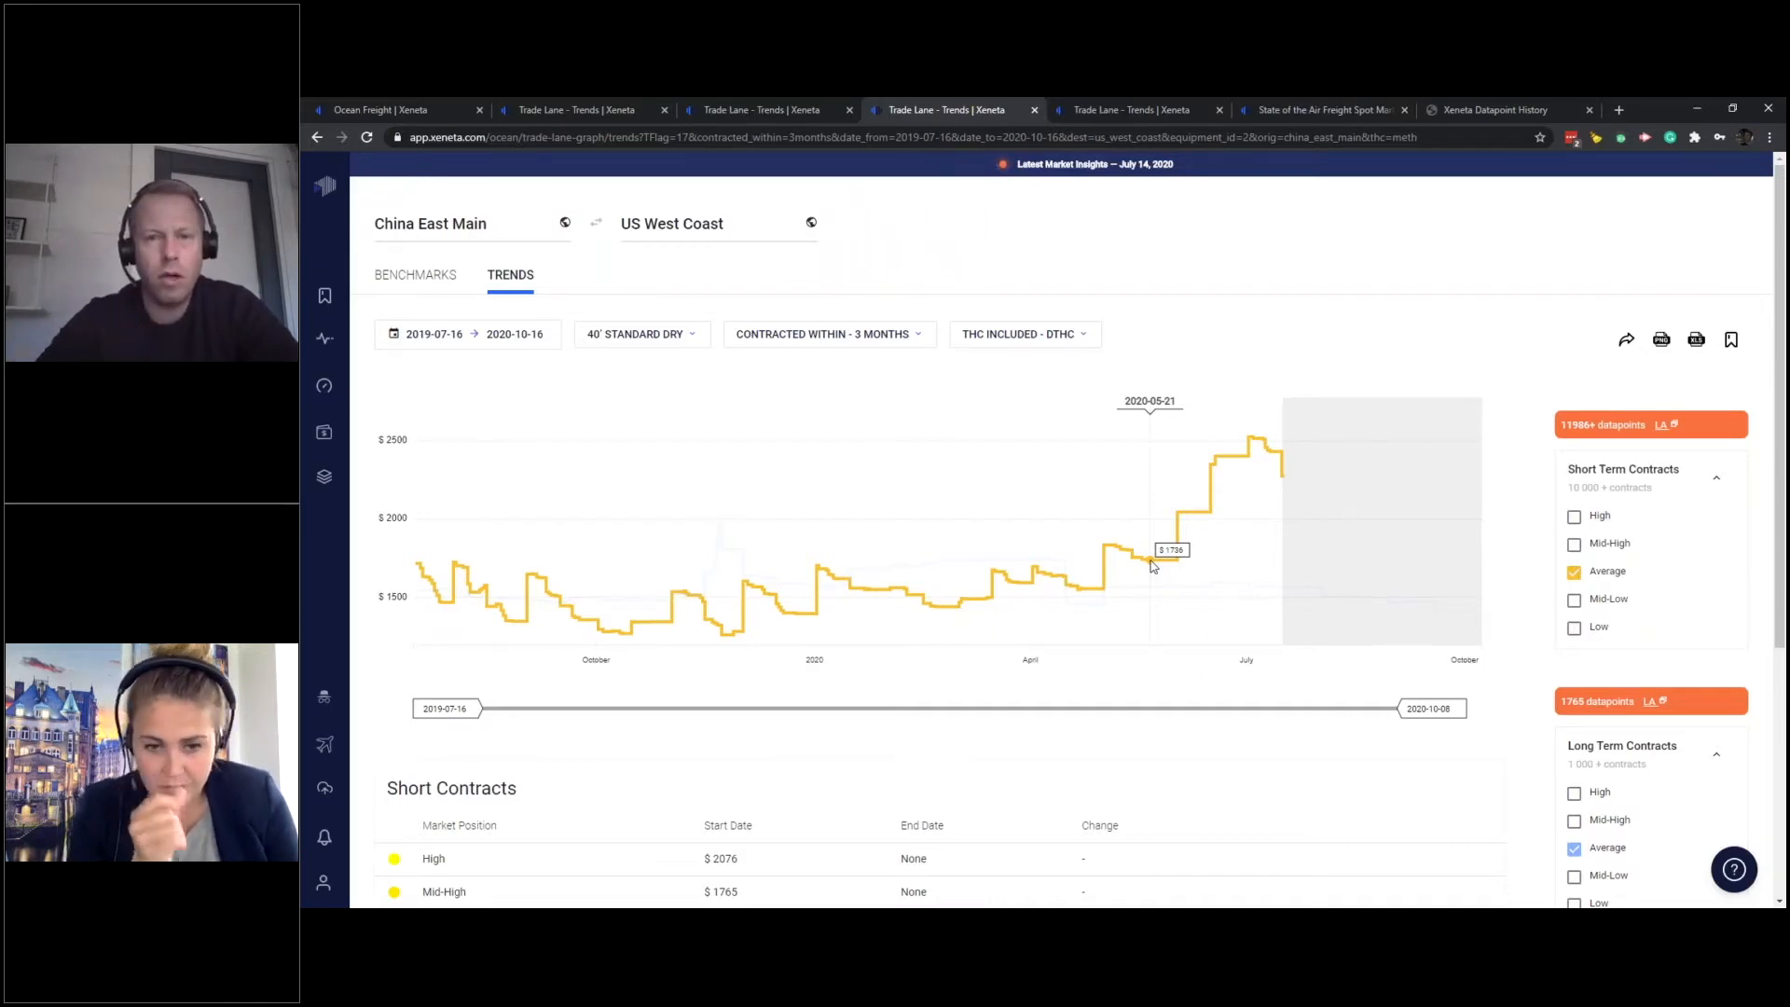
mouse_move(1276, 457)
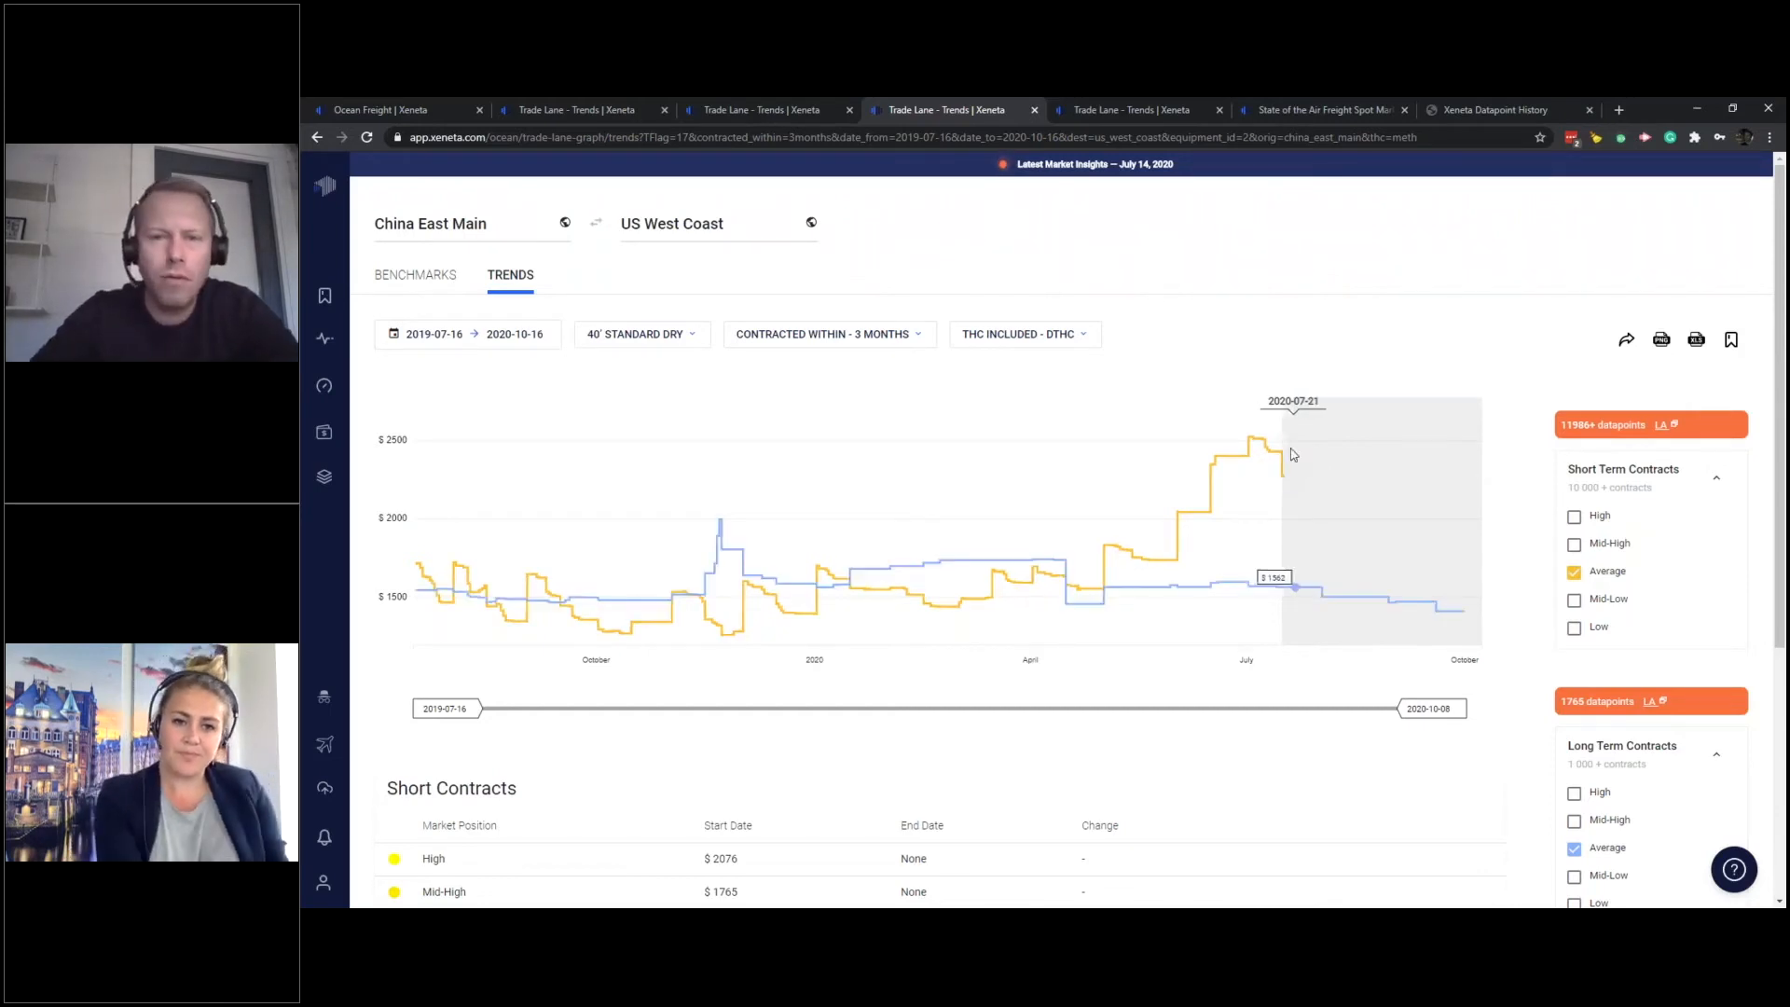
mouse_move(1356, 585)
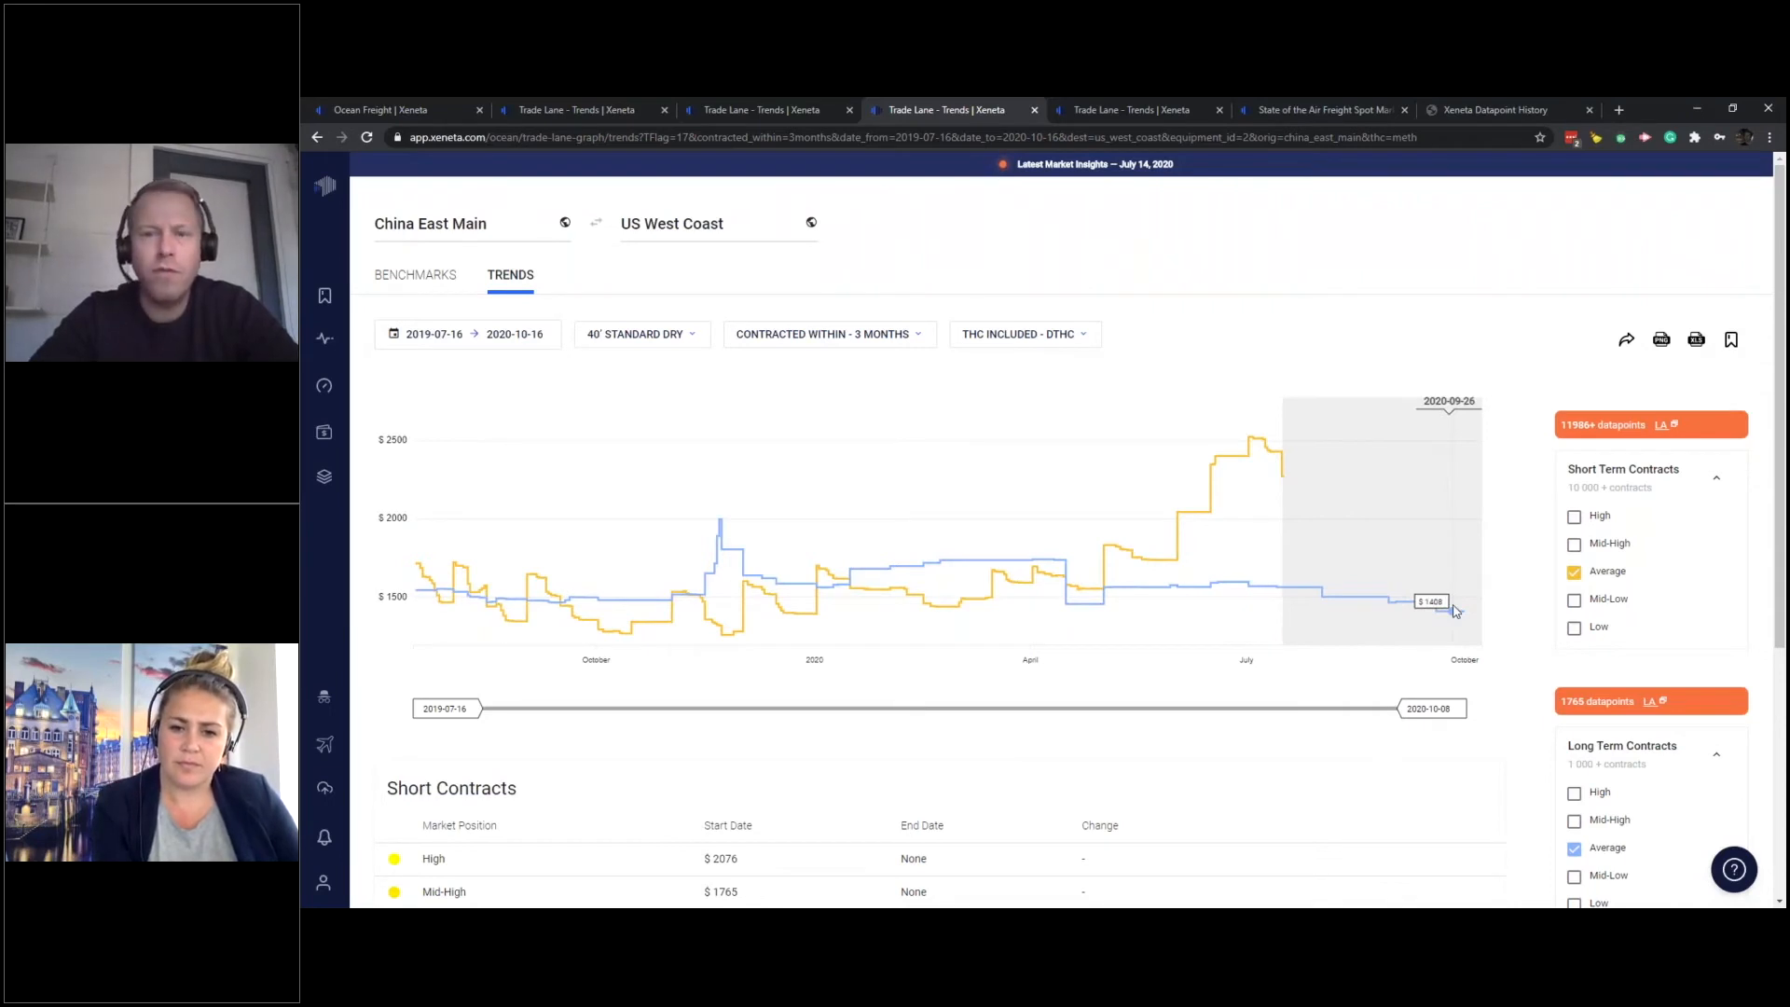
mouse_move(1410, 509)
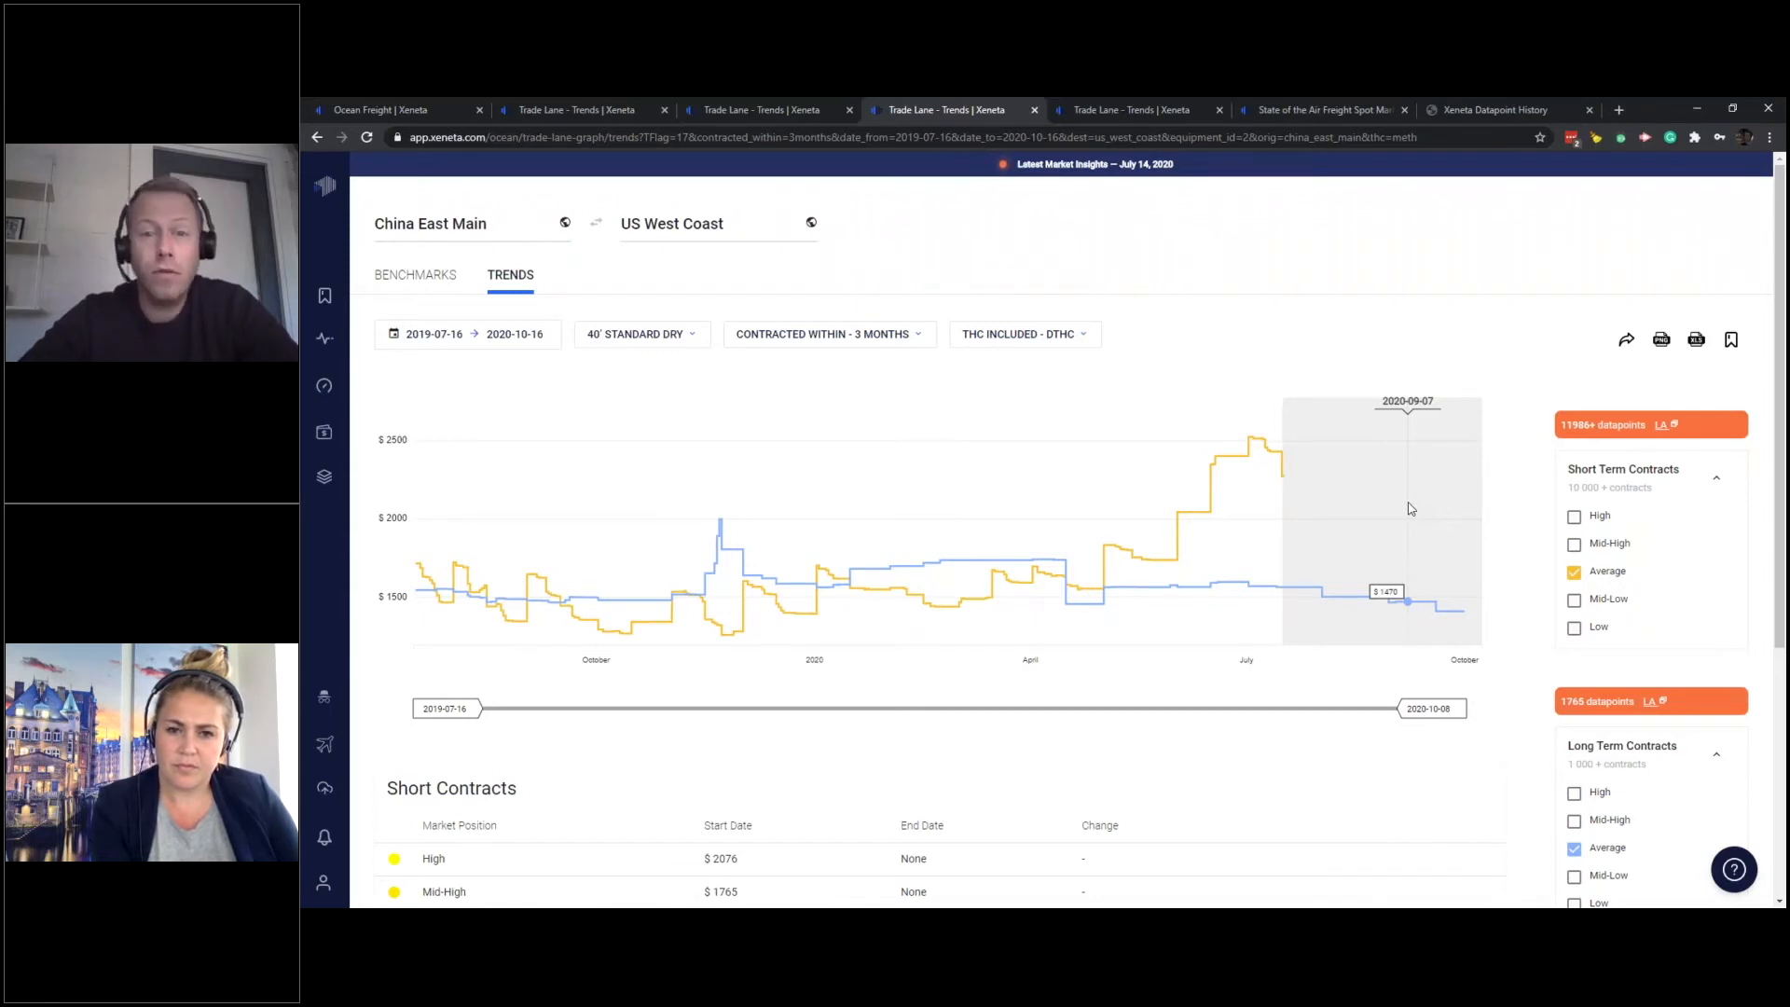
mouse_move(1568, 440)
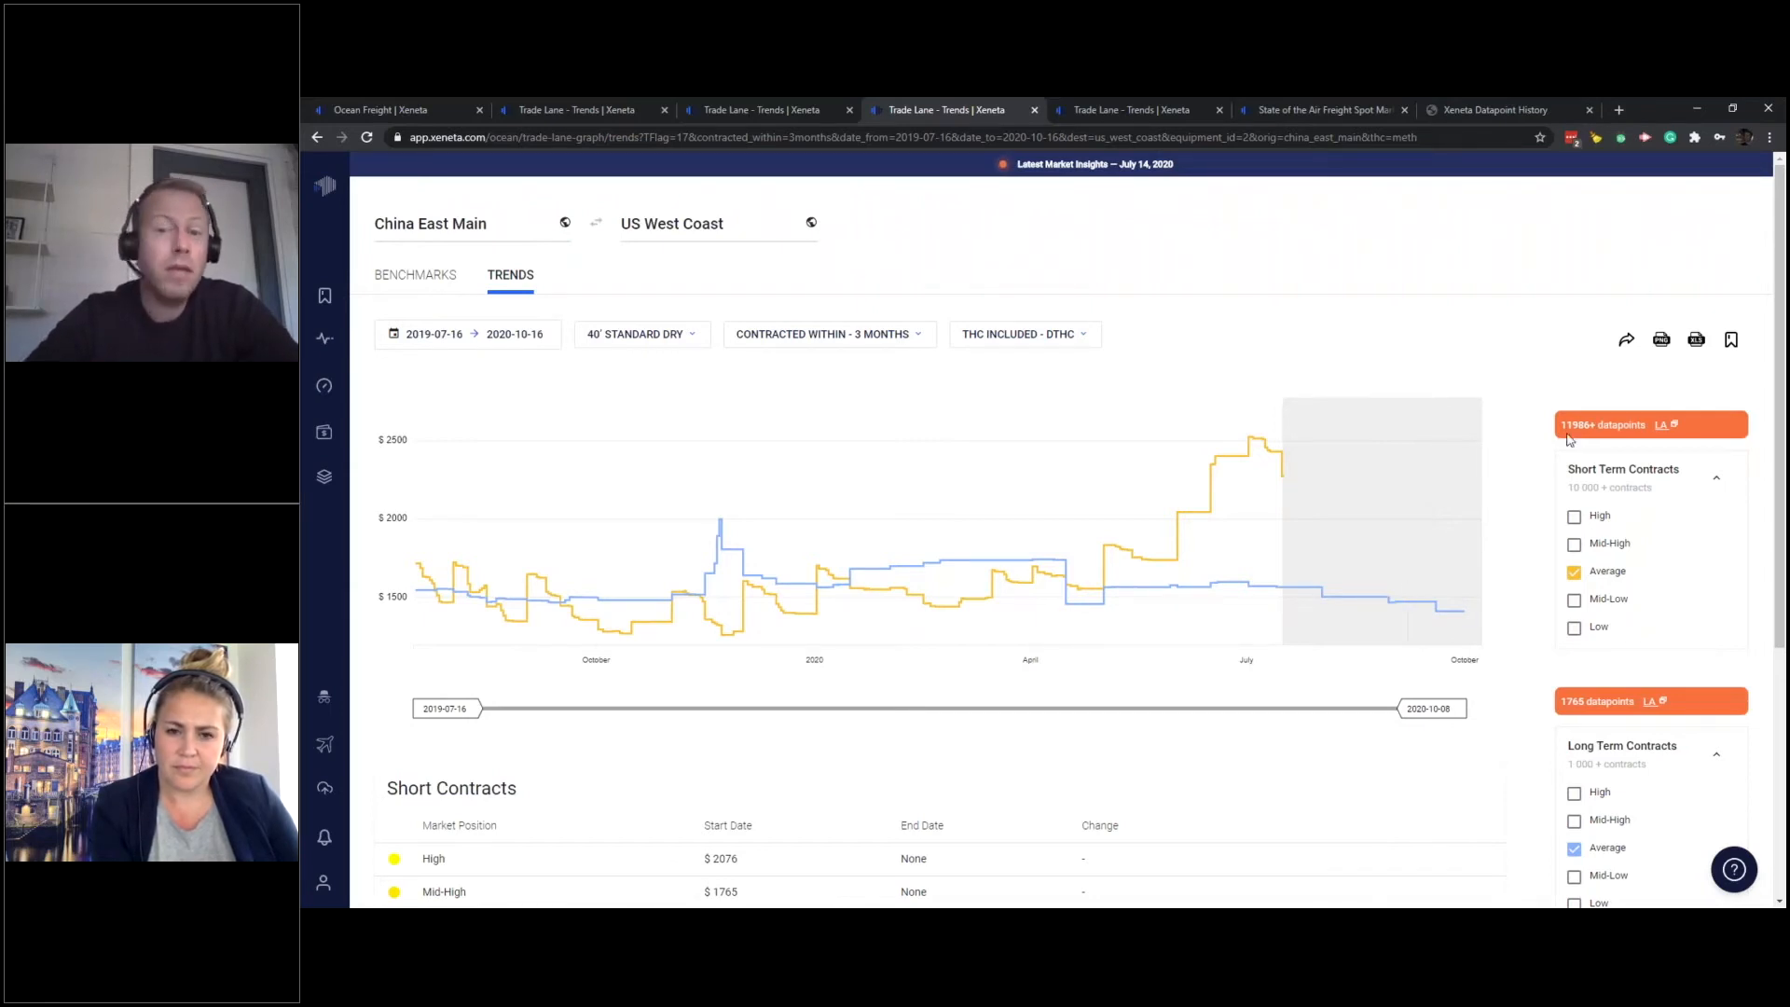
mouse_move(1492, 472)
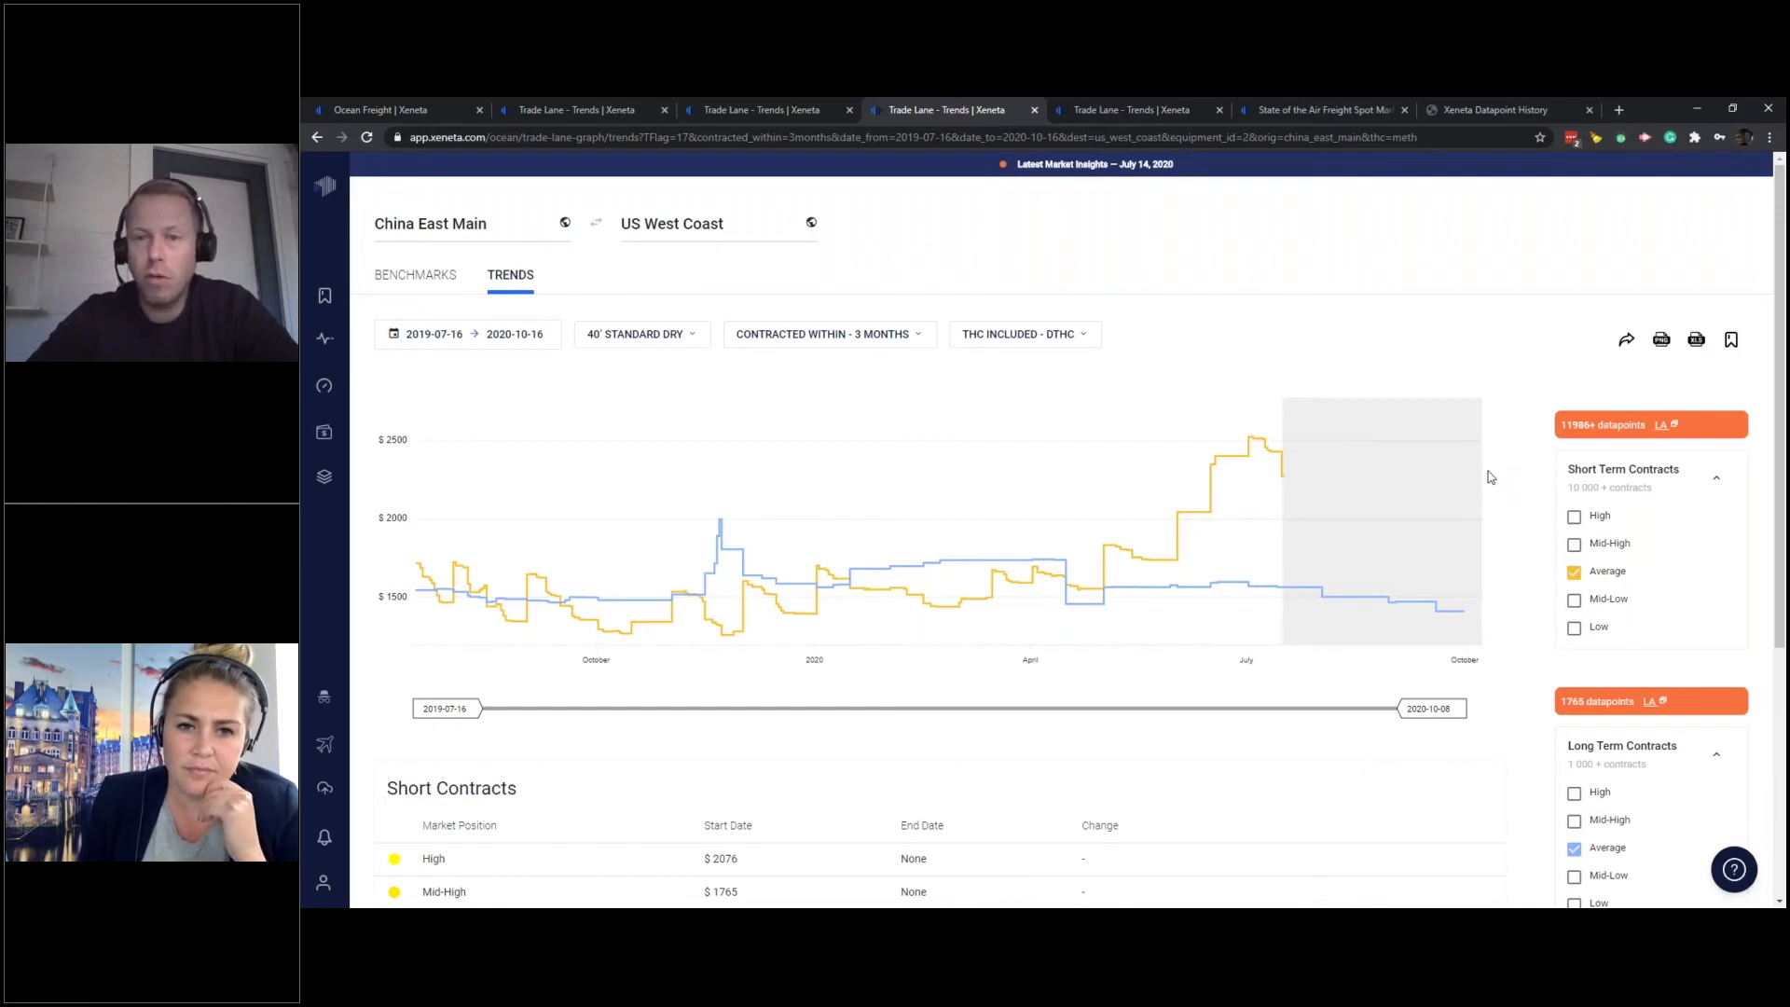
mouse_move(1279, 503)
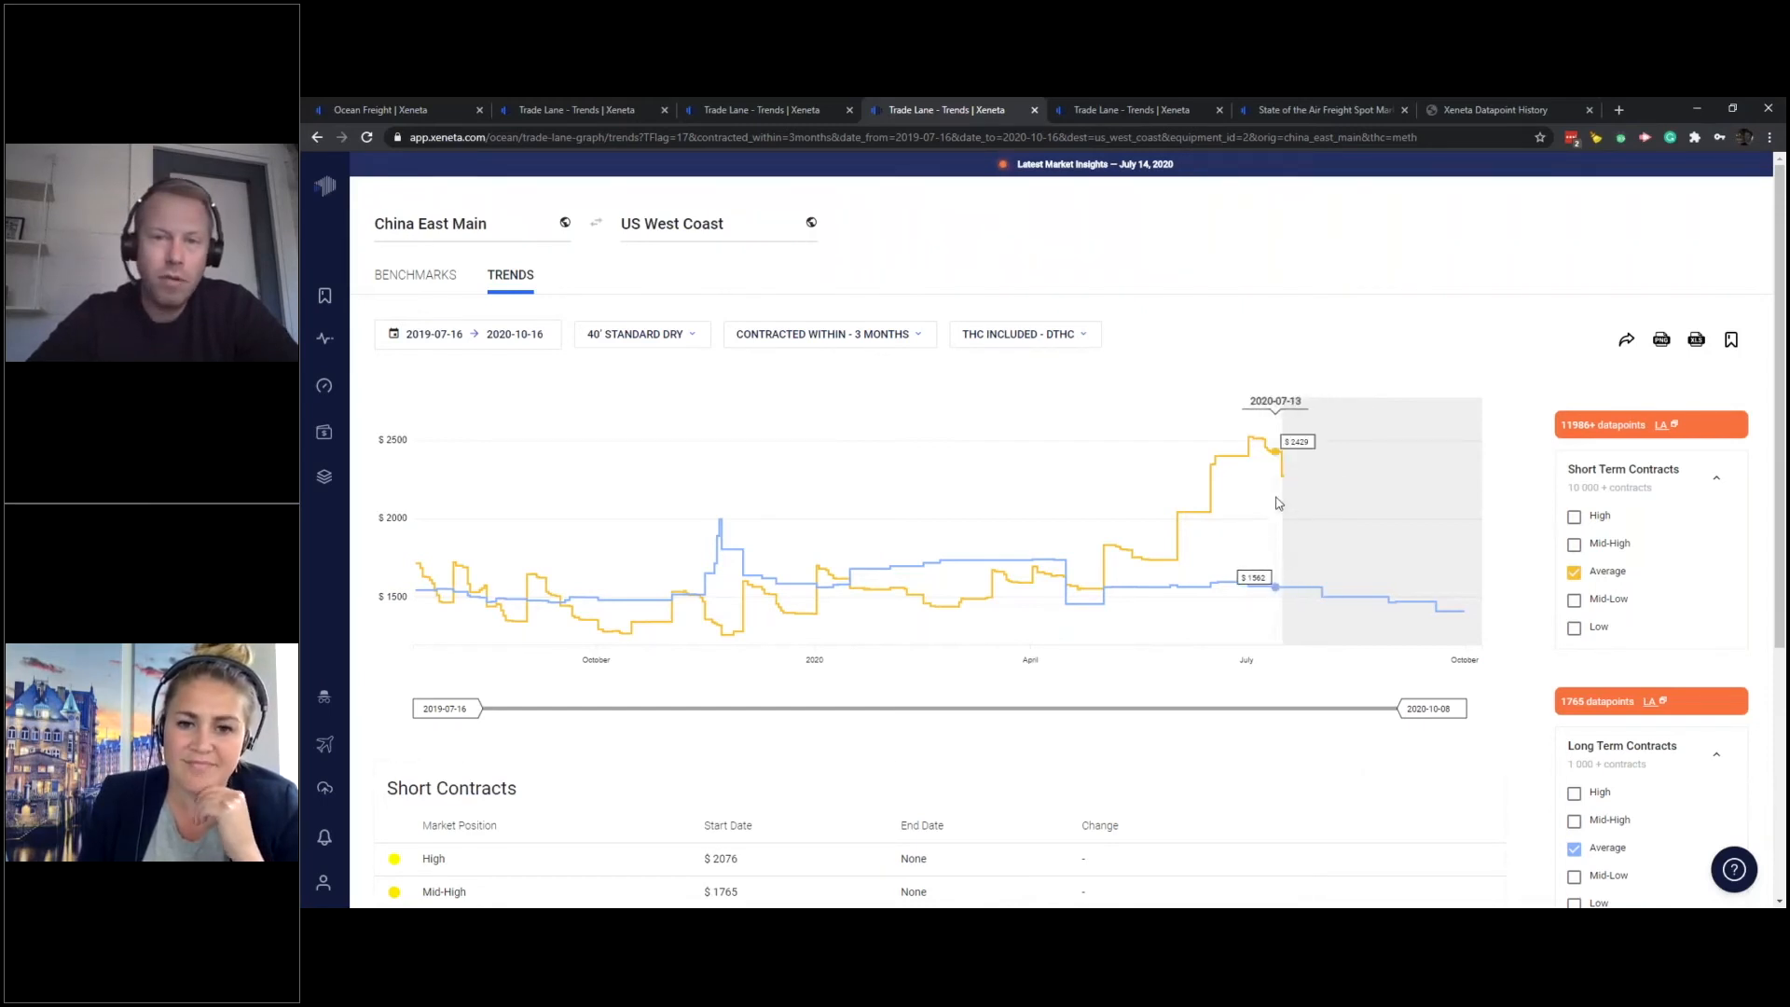